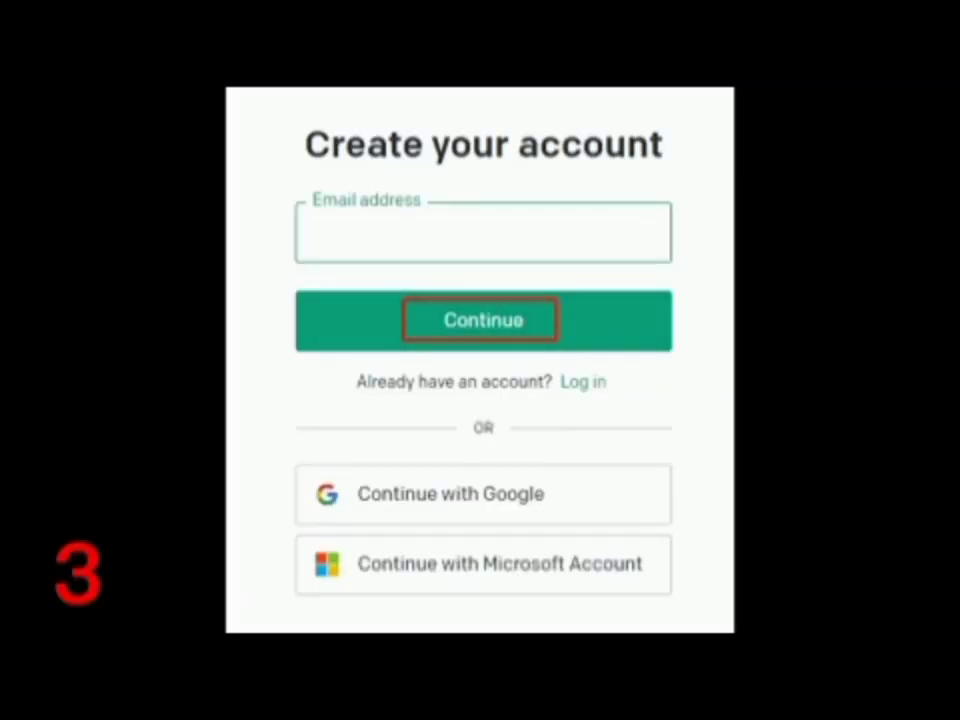
# Ask ChatGPT what's wrong with letting it write all my university assignments, then review the generated Selenium newsletter-subscription script
pyautogui.click(484, 320)
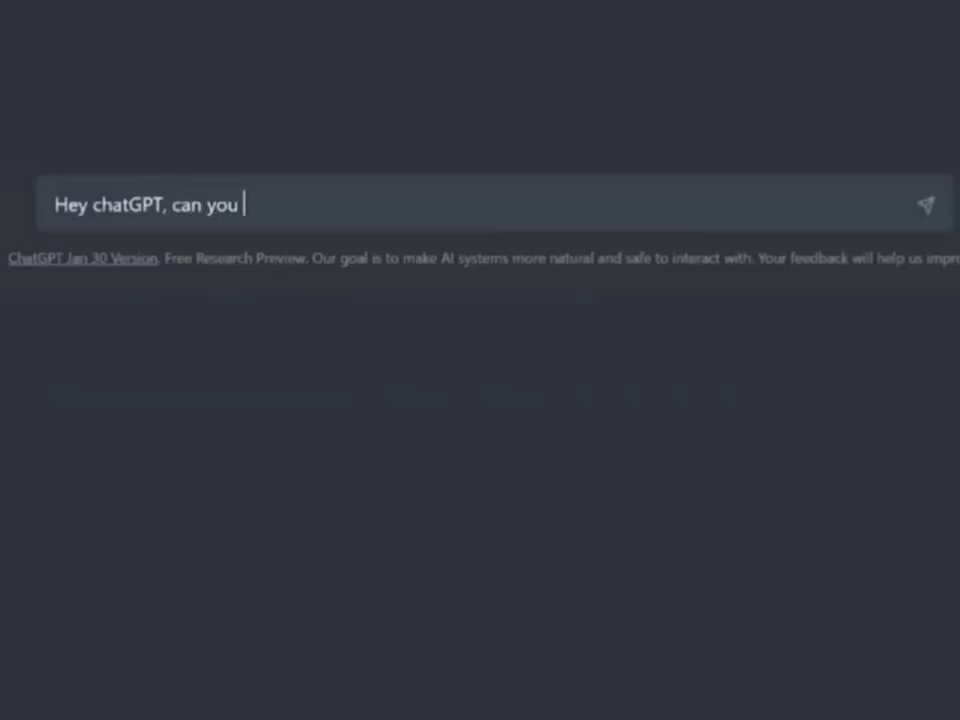
pyautogui.write("tell me: what's wrong with letting you")
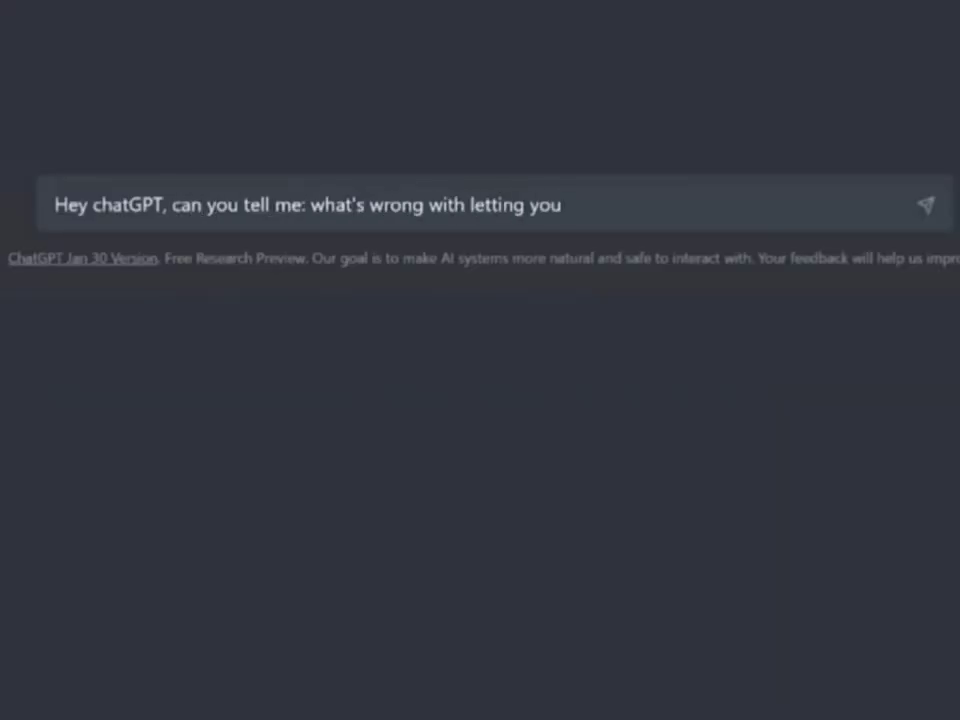
pyautogui.write('write all my university assignments?')
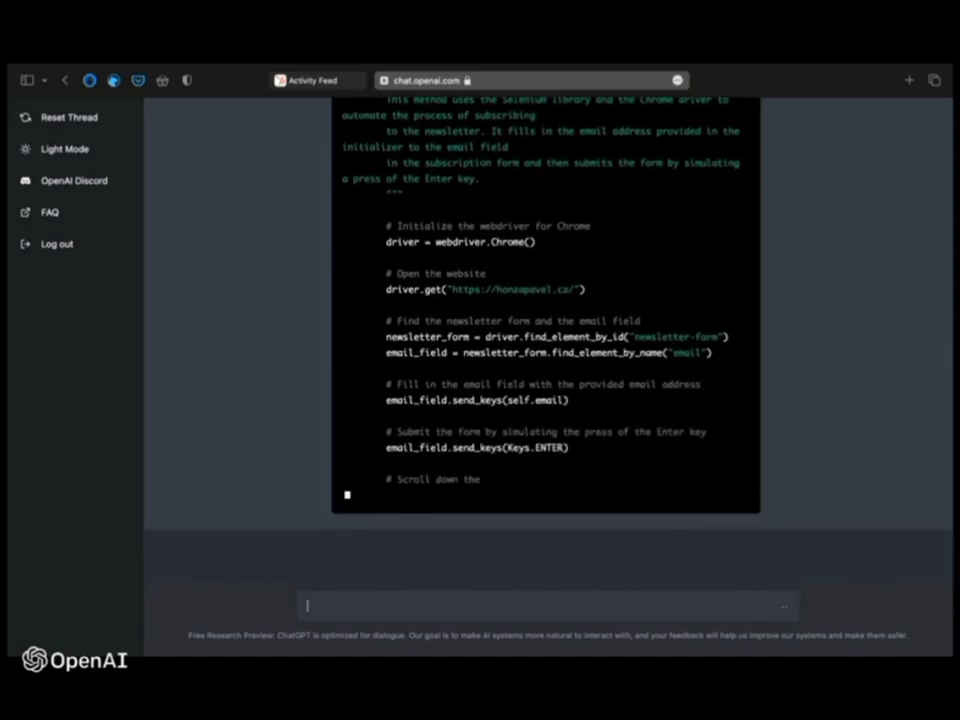
pyautogui.scroll(-3)
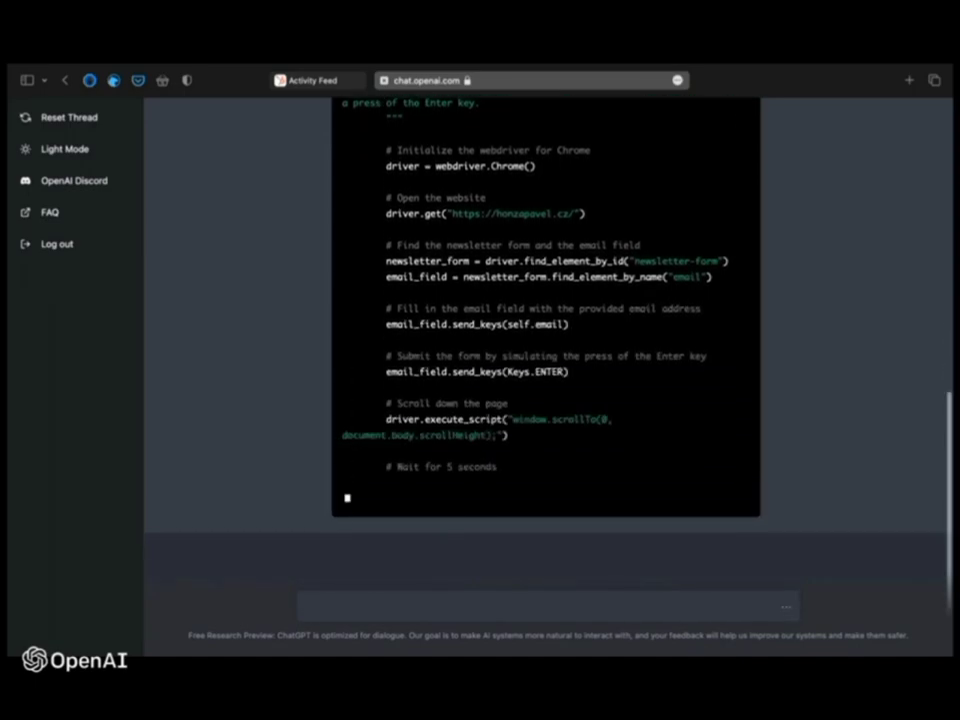